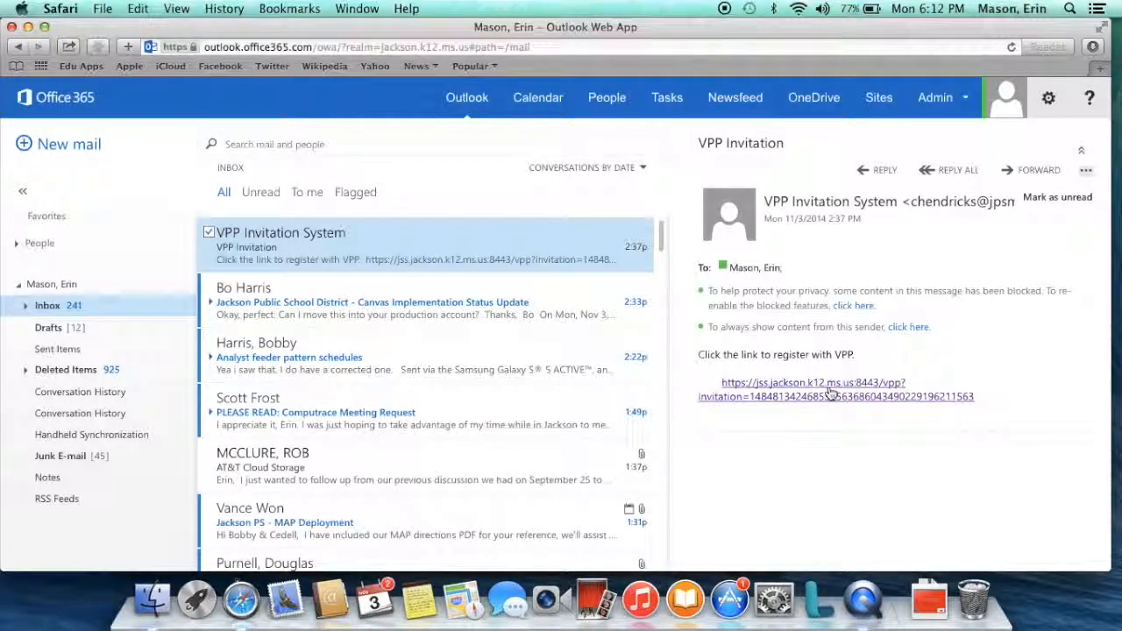
# Step: Open the VPP Invitation email's registration link and connect it to the App Store
pyautogui.click(812, 382)
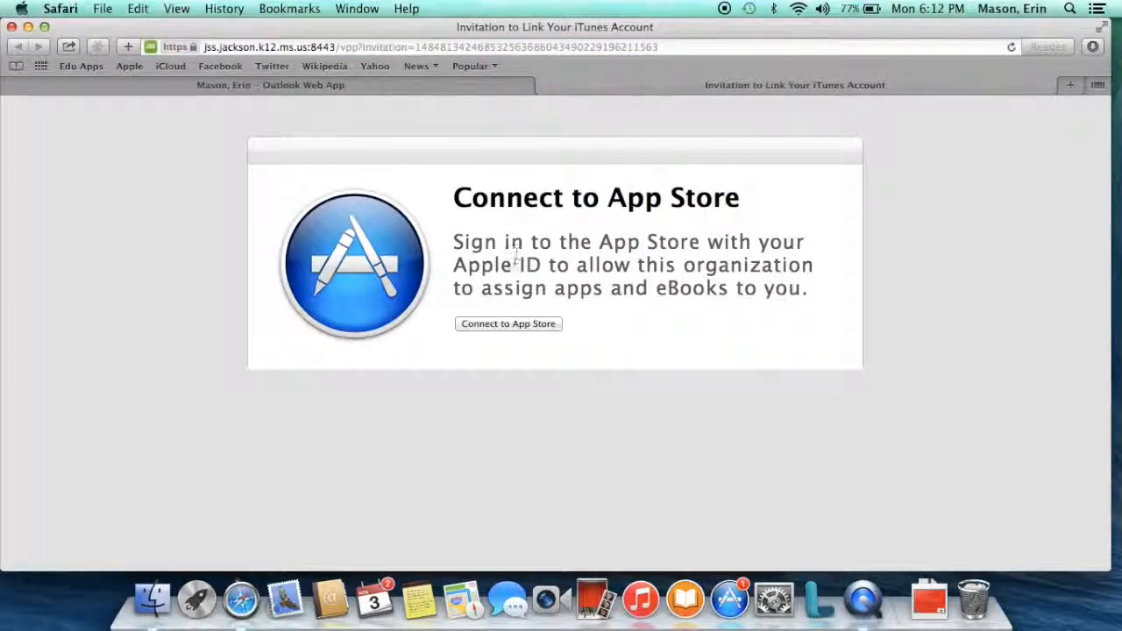
pyautogui.click(508, 324)
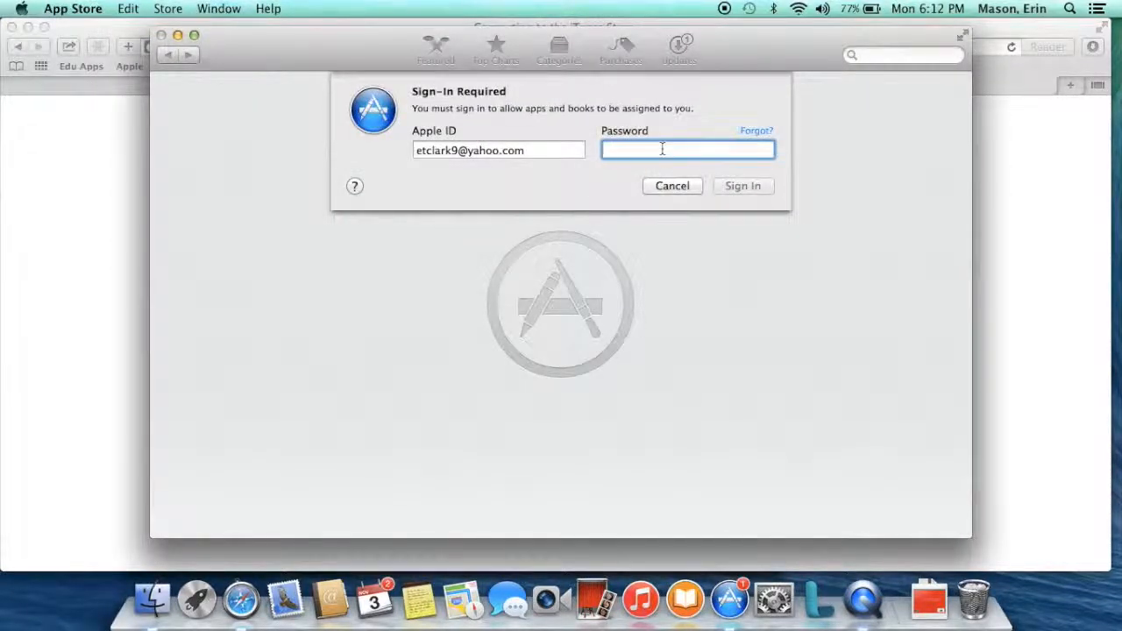
# Step: Sign in to the App Store with the Apple ID password to reach the VPP terms
pyautogui.write('••••')
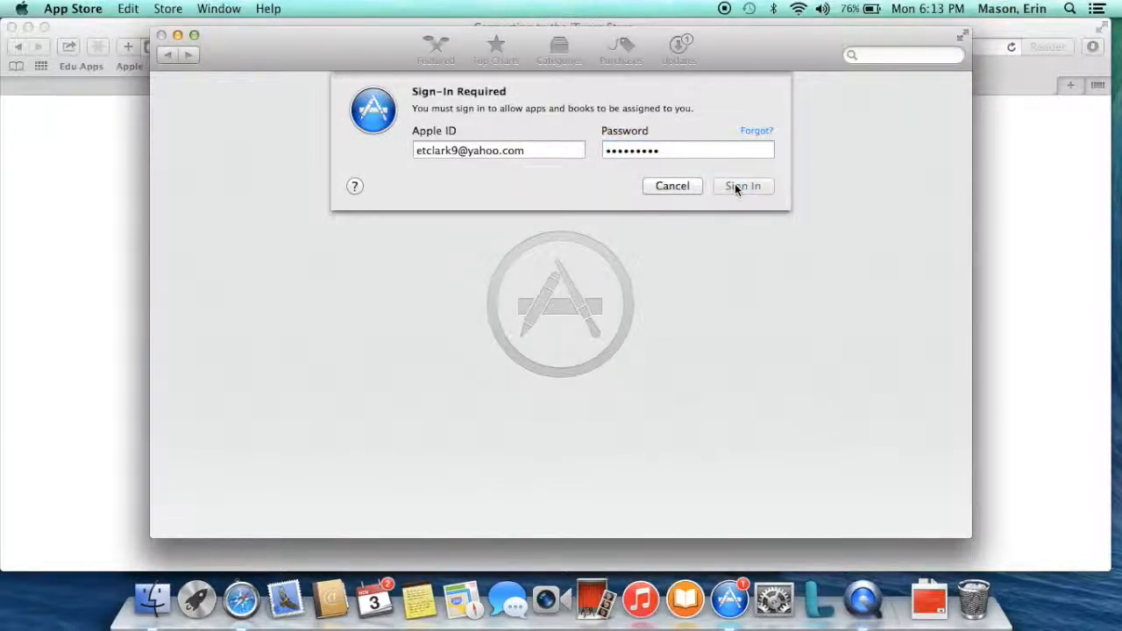
pyautogui.click(742, 185)
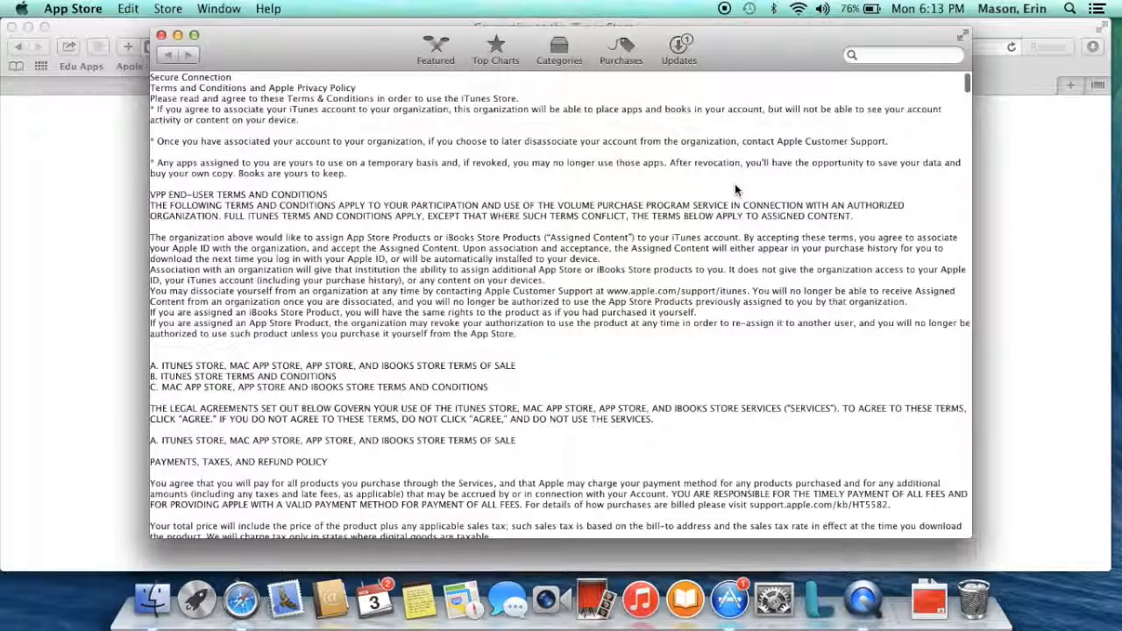
# Step: Scroll through the VPP terms, tick 'I have read and agree', click Agree, then Done
pyautogui.scroll(-3)
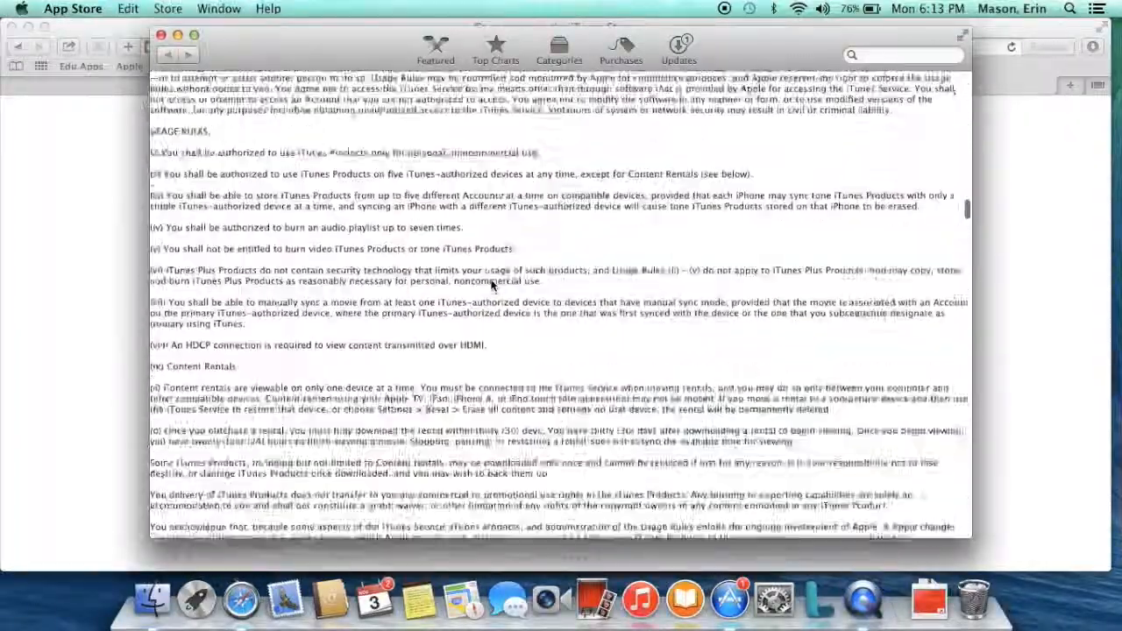
pyautogui.scroll(-3)
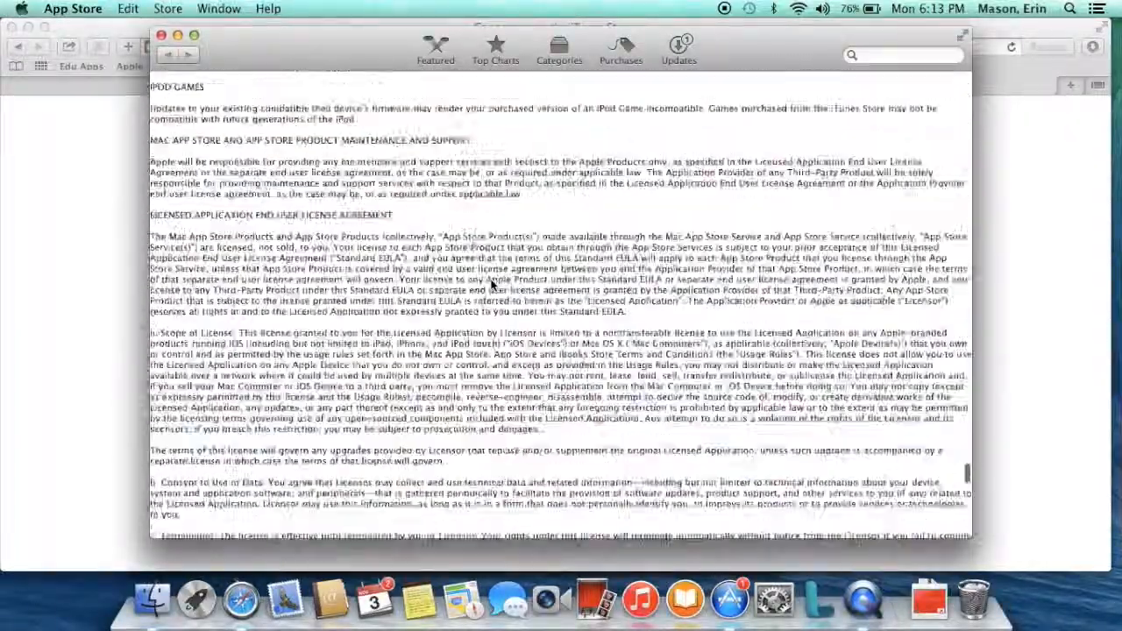
pyautogui.scroll(-3)
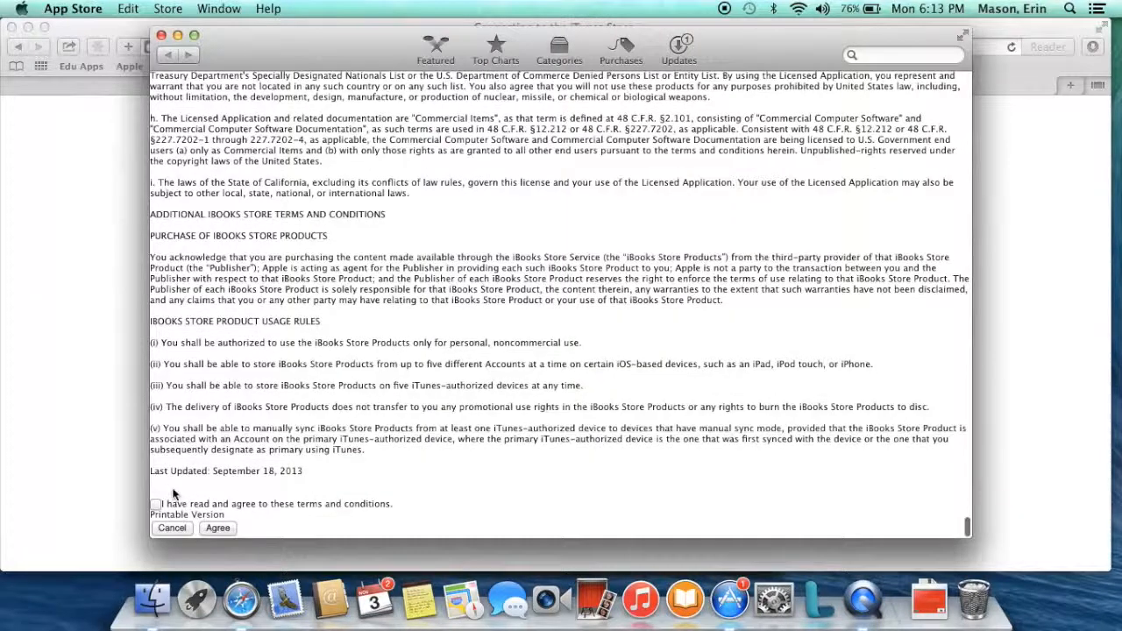
pyautogui.click(156, 503)
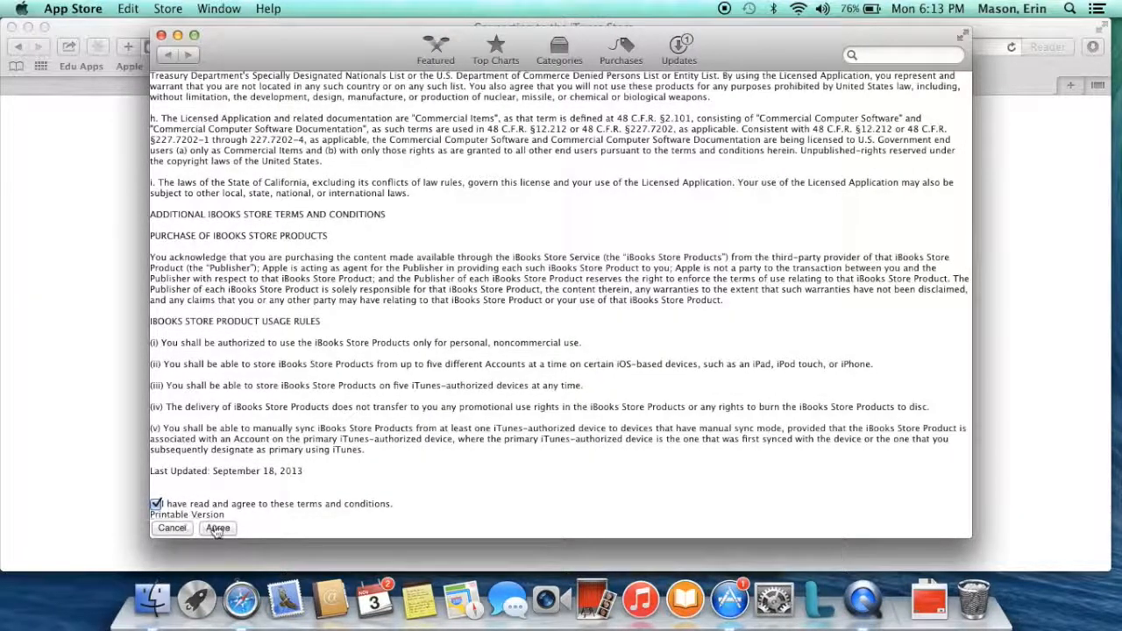
pyautogui.click(218, 528)
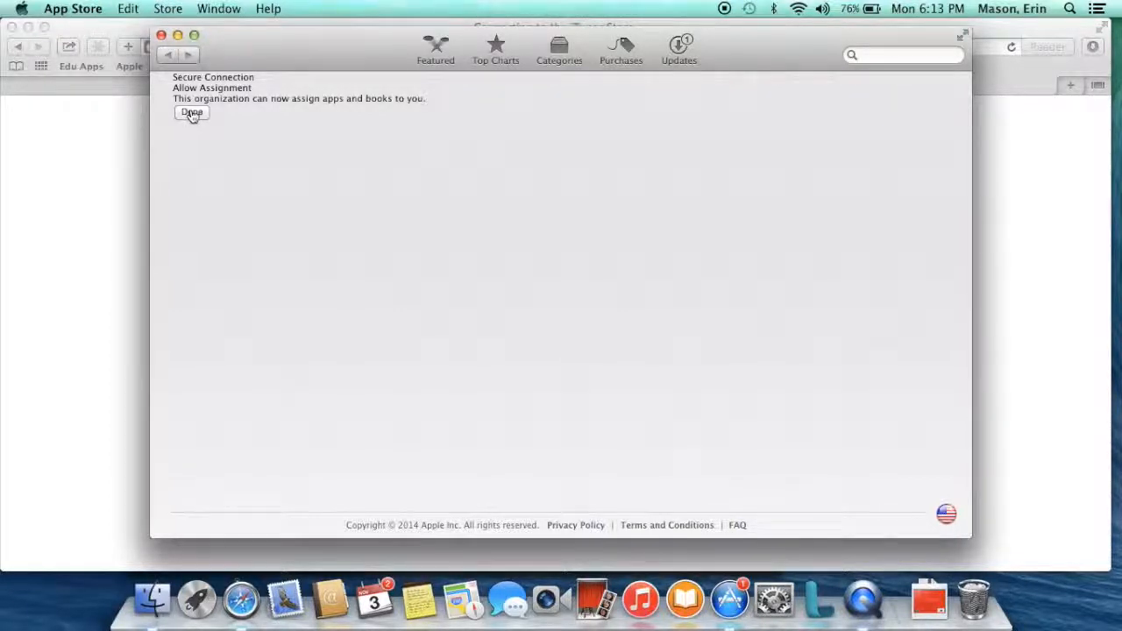
pyautogui.click(191, 113)
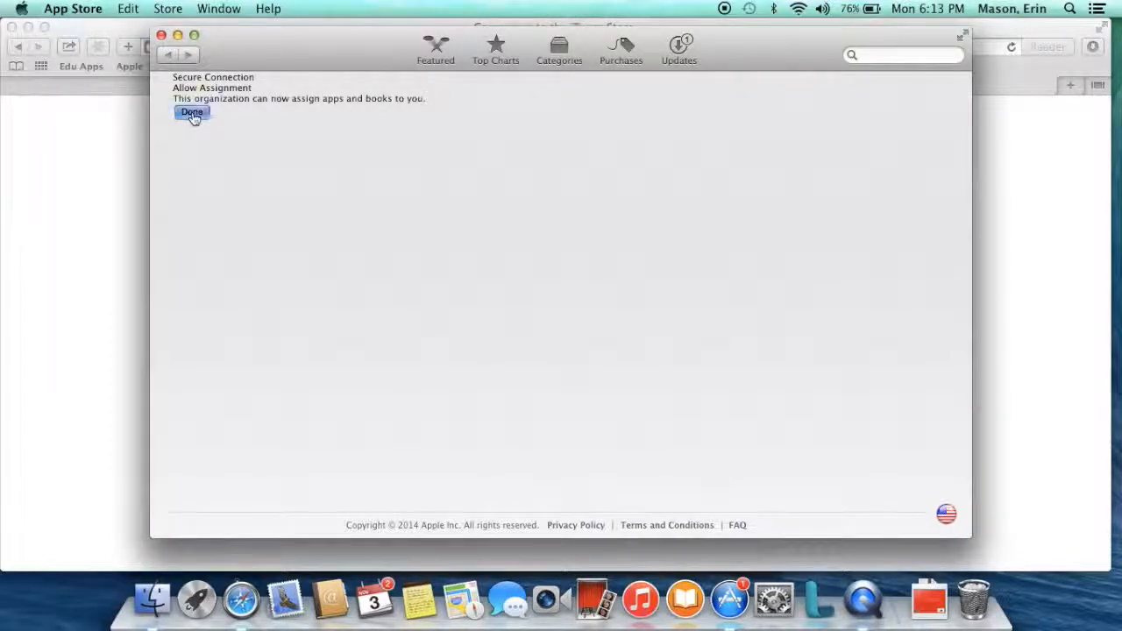
pyautogui.click(191, 112)
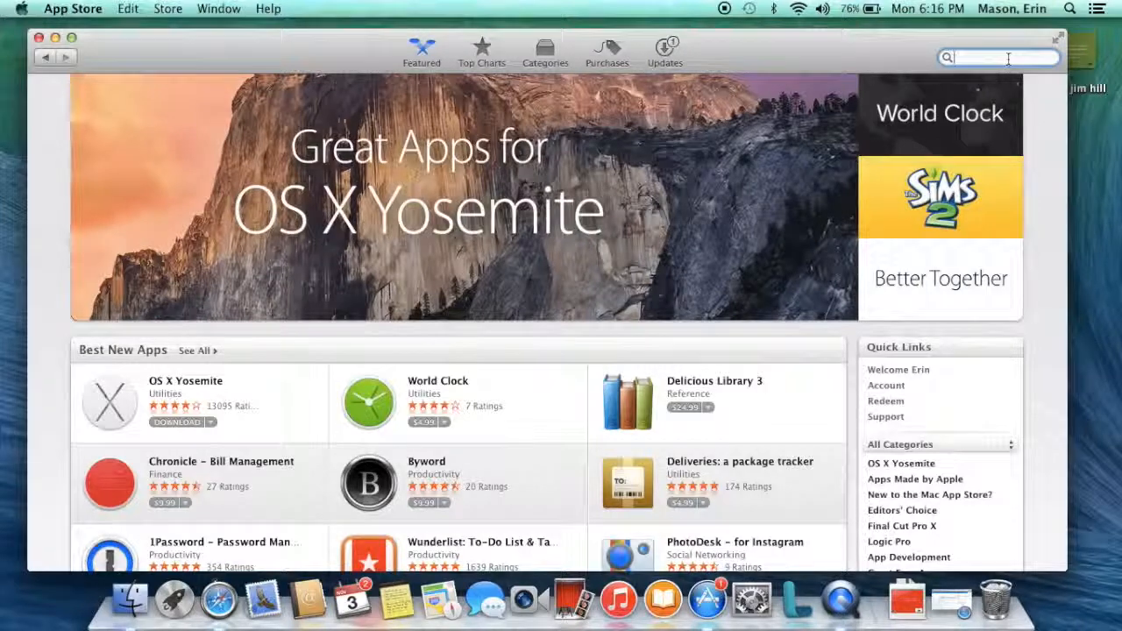
# Step: Search 'iphoto', accept iPhoto, and re-enter the Apple ID password to accept the apps
pyautogui.write('iphoto')
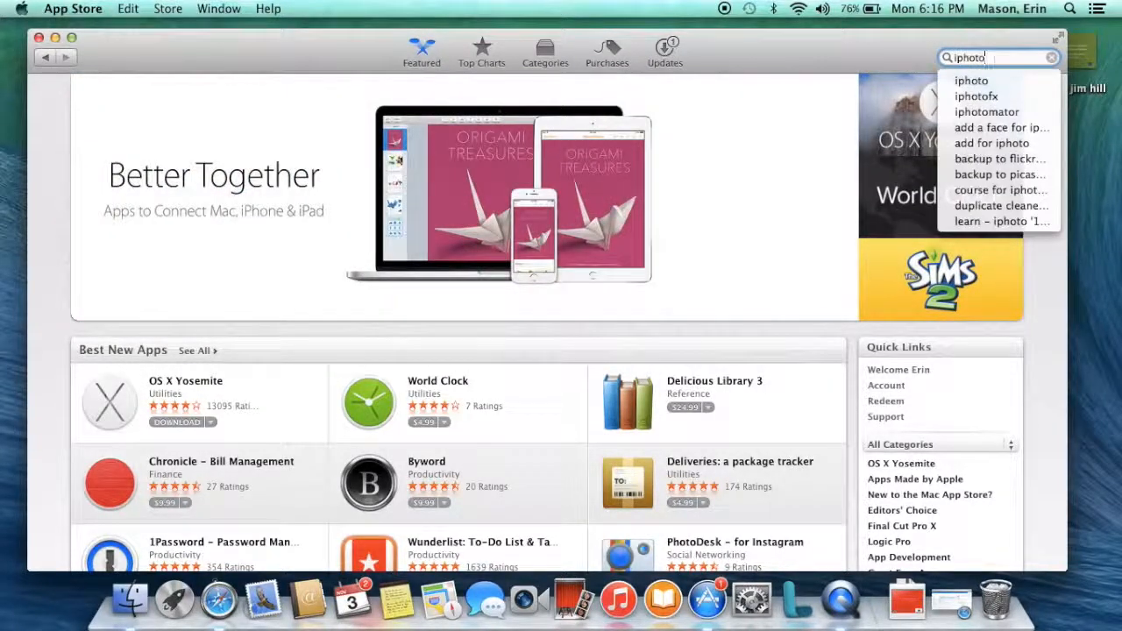
pyautogui.moveTo(972, 81)
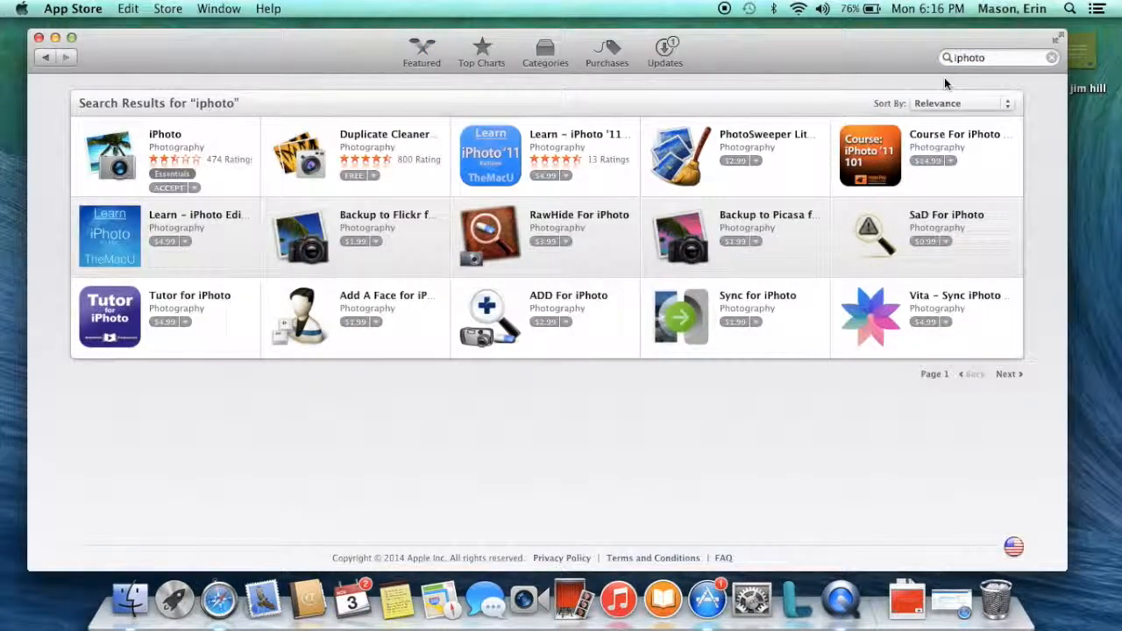
pyautogui.click(166, 187)
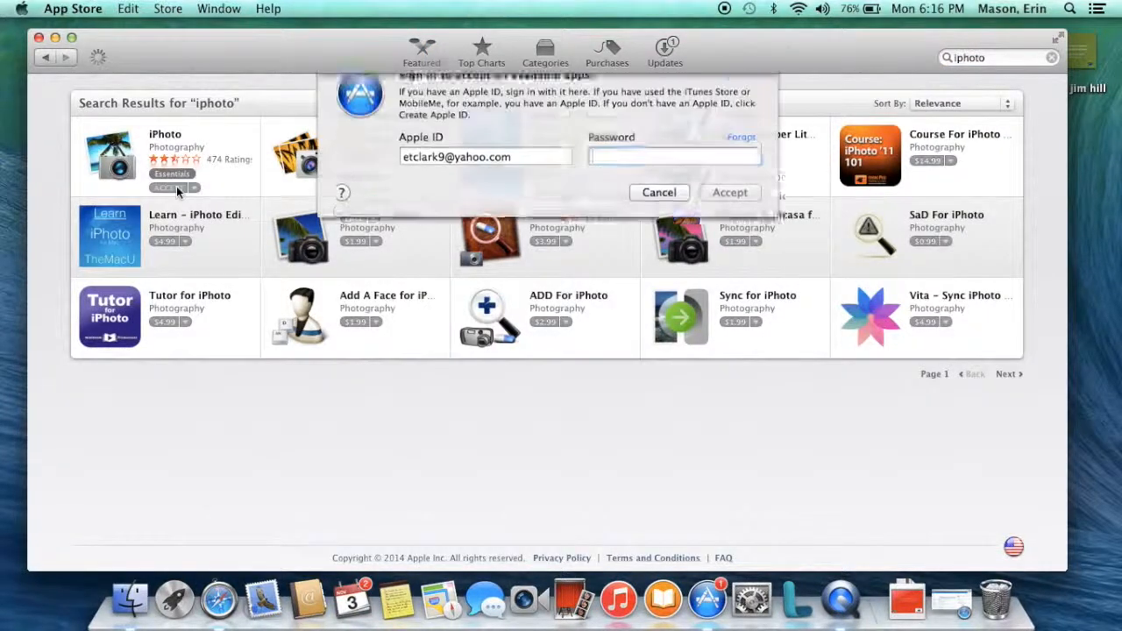
pyautogui.click(673, 175)
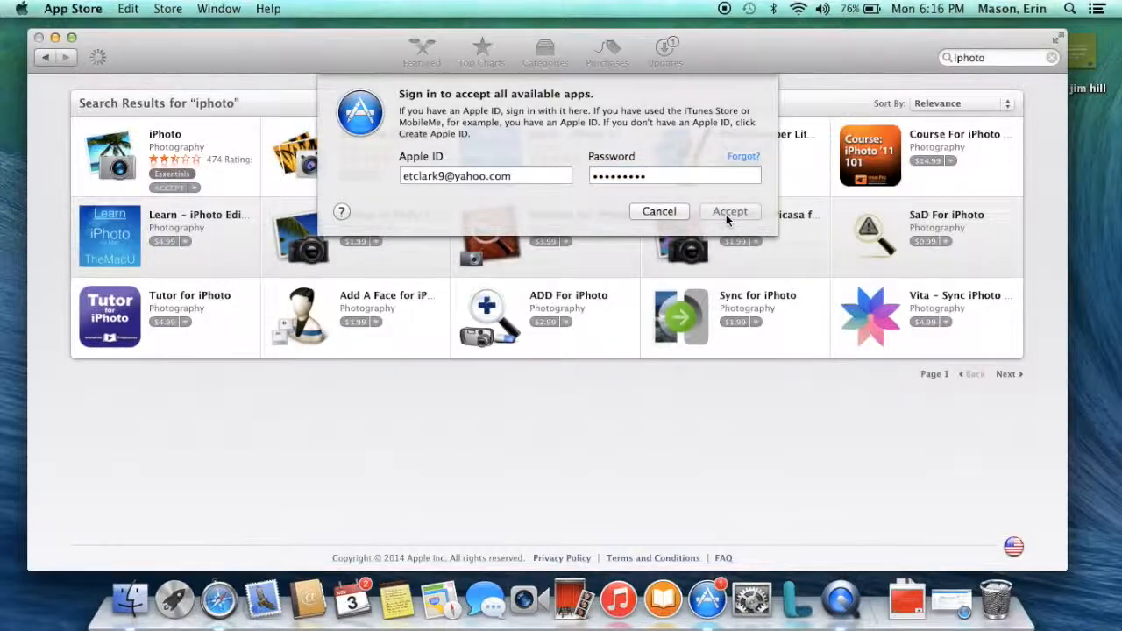
pyautogui.click(729, 212)
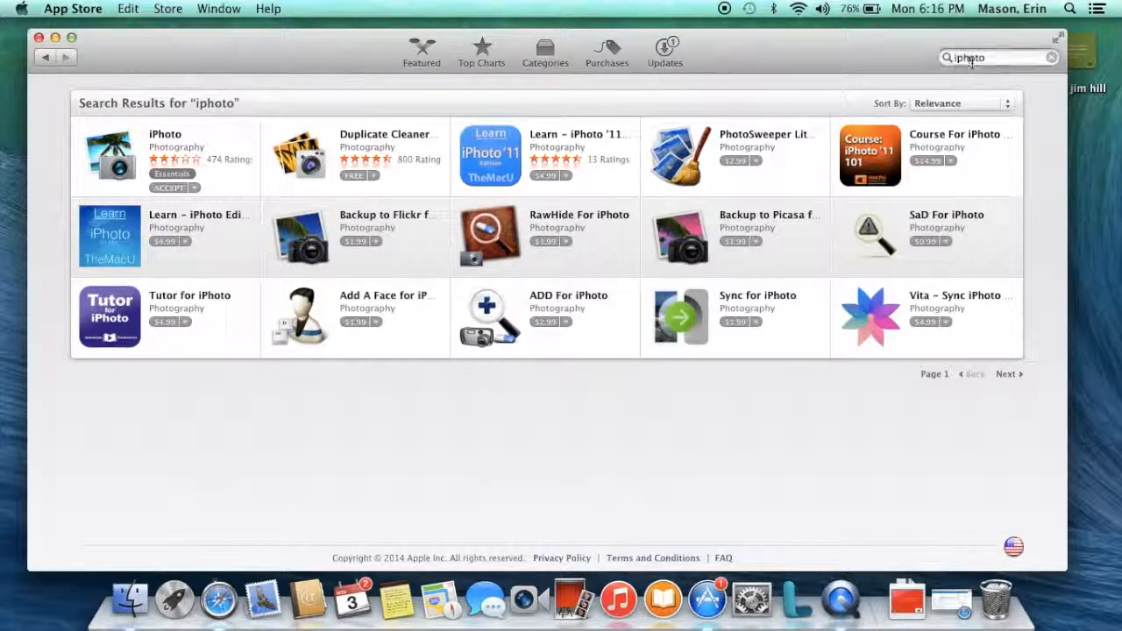
# Step: Search 'pages', accept Pages with sign-in, and dismiss the already-accepted notice
pyautogui.click(973, 56)
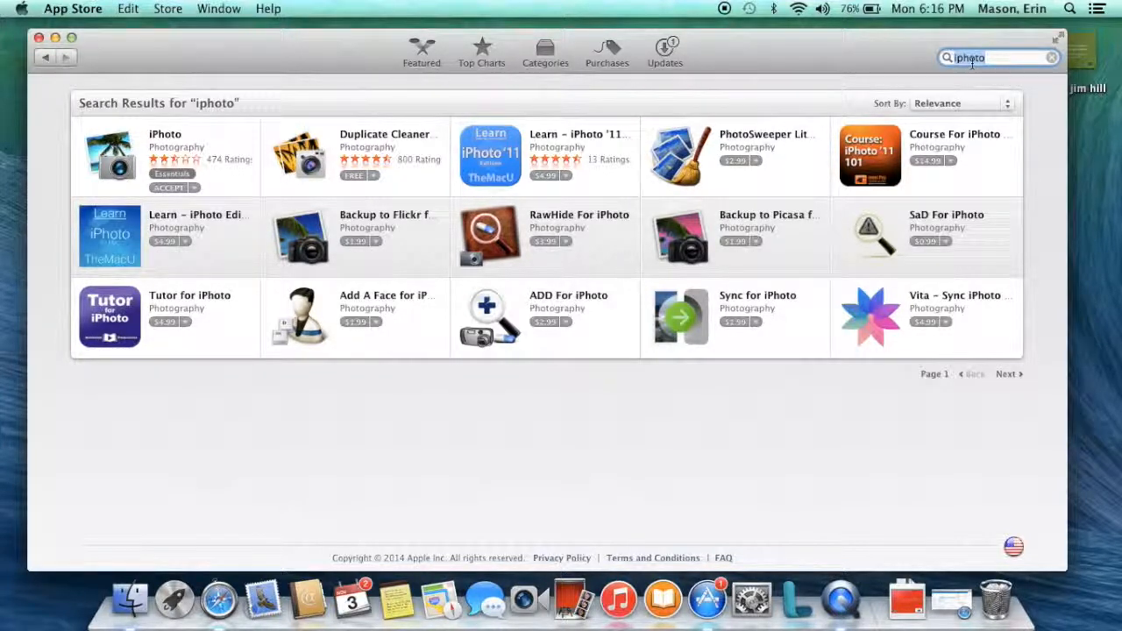
pyautogui.write('pages')
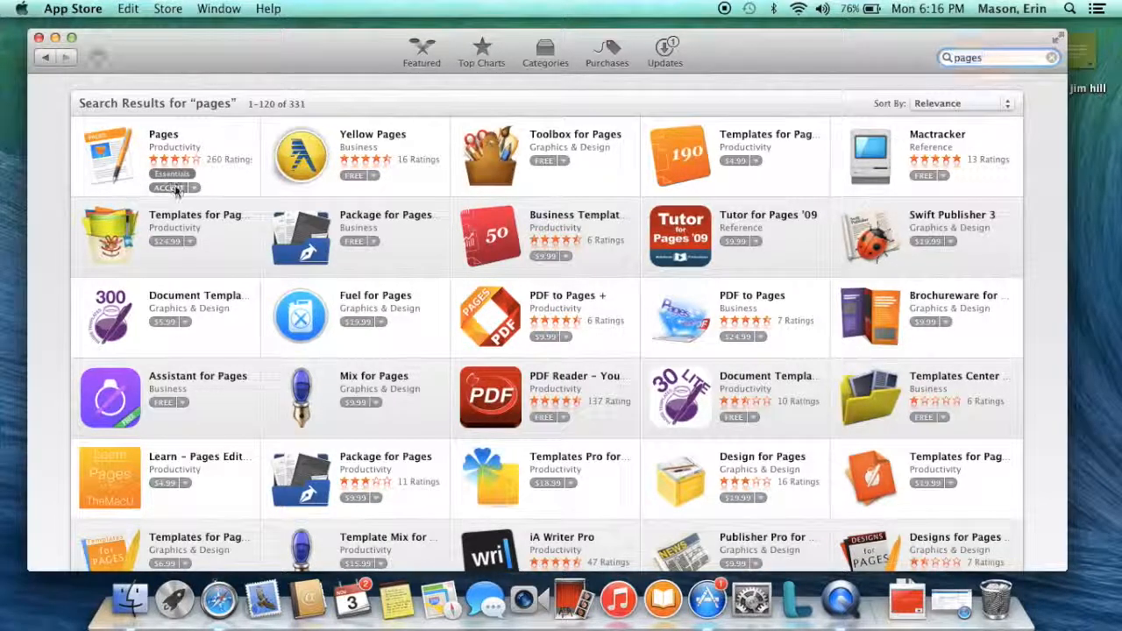
pyautogui.click(169, 188)
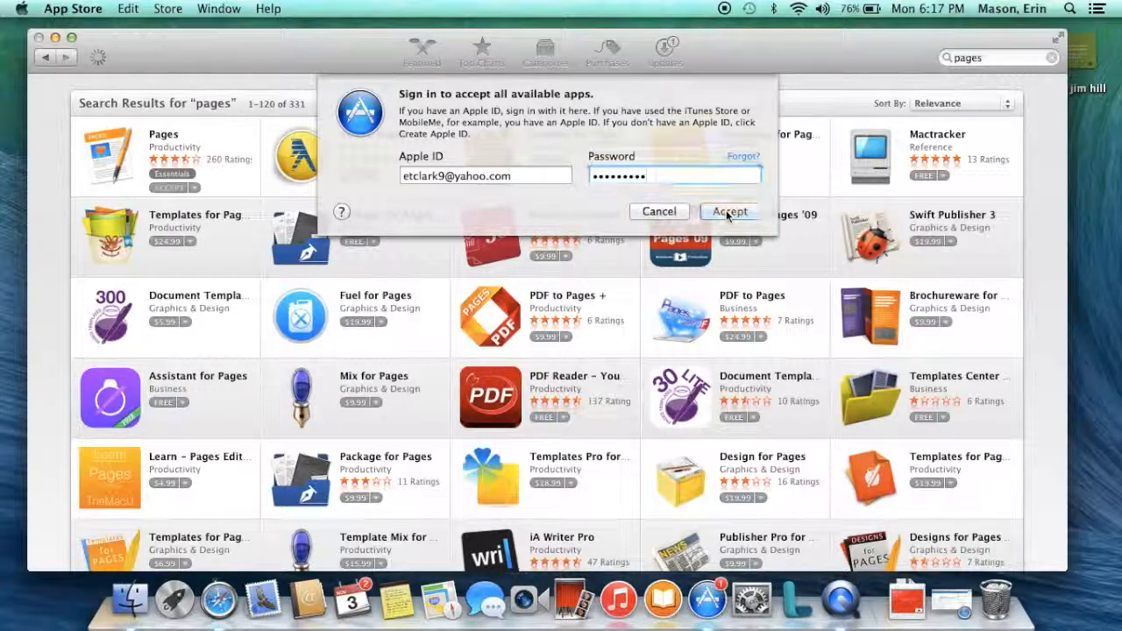
pyautogui.click(729, 212)
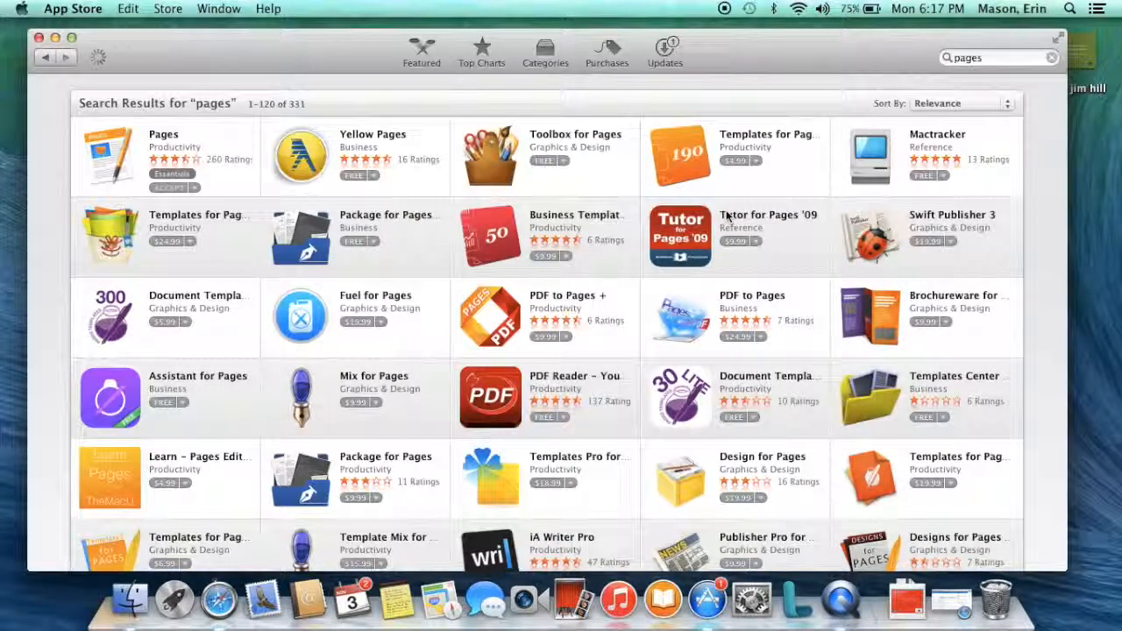
pyautogui.click(173, 187)
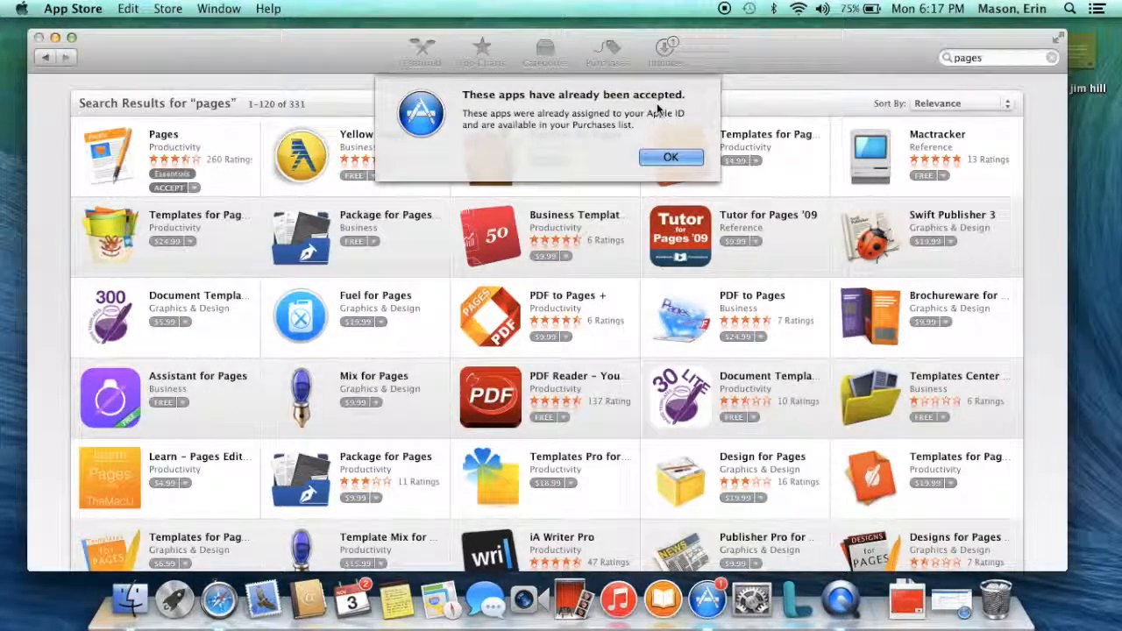
pyautogui.click(670, 157)
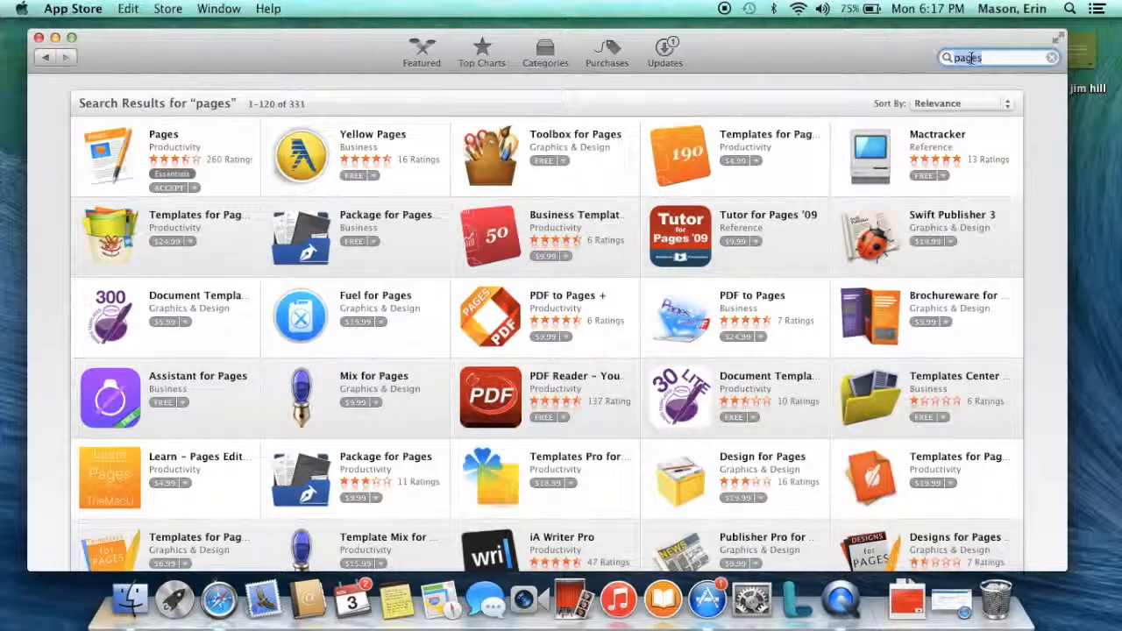
# Step: Search 'ilife' then 'iwork', accept Numbers, and dismiss the already-accepted alert
pyautogui.write('ilife')
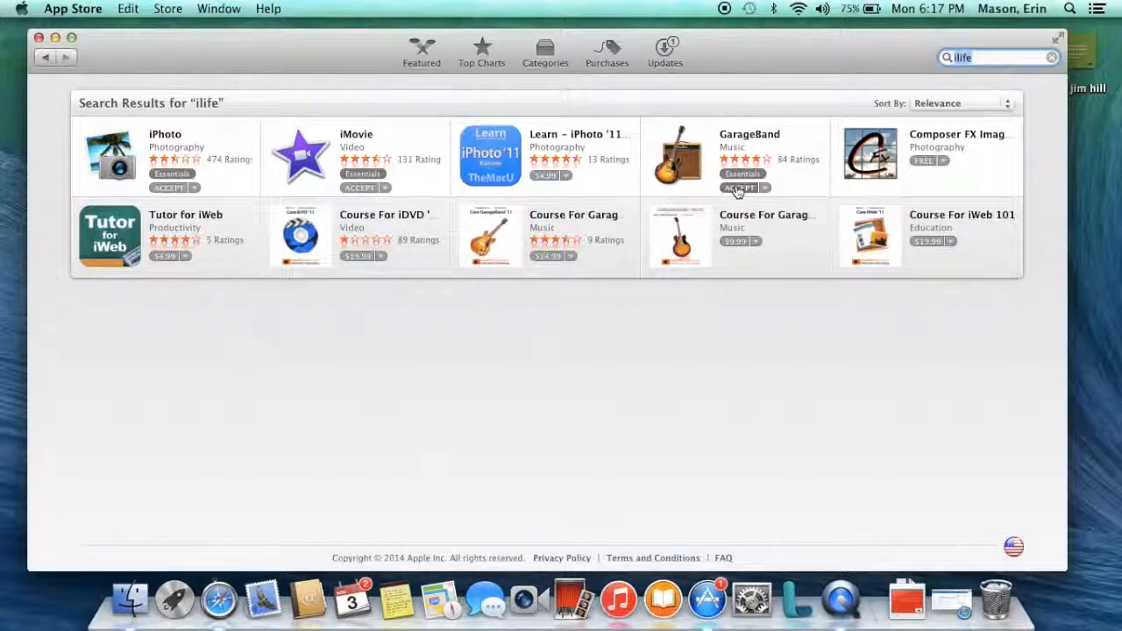
pyautogui.write('iwork')
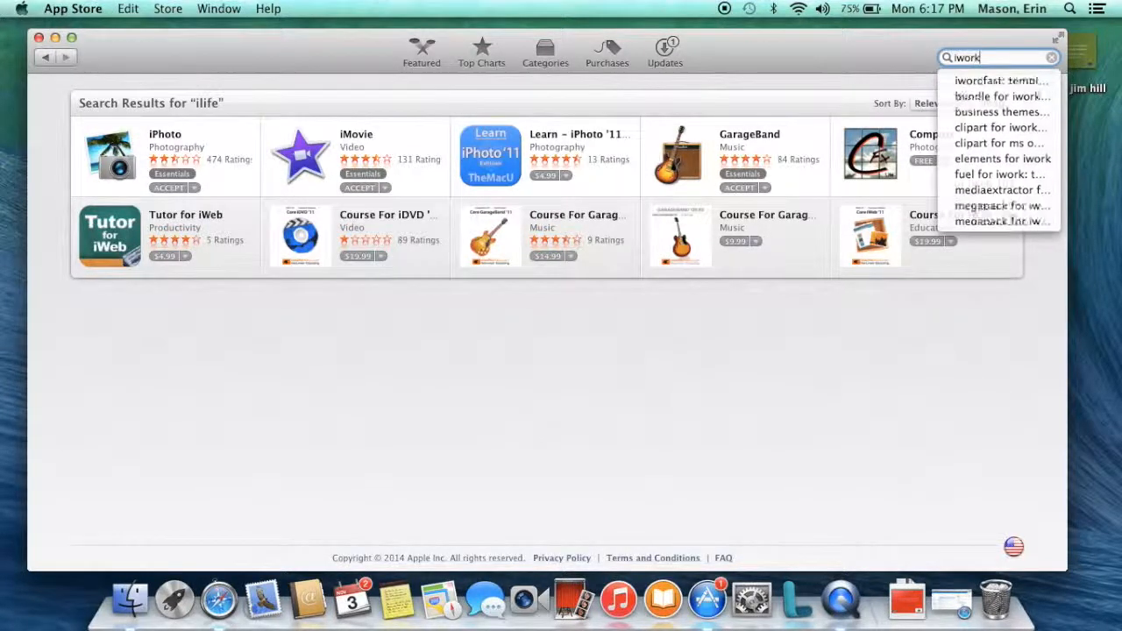
pyautogui.press('Return')
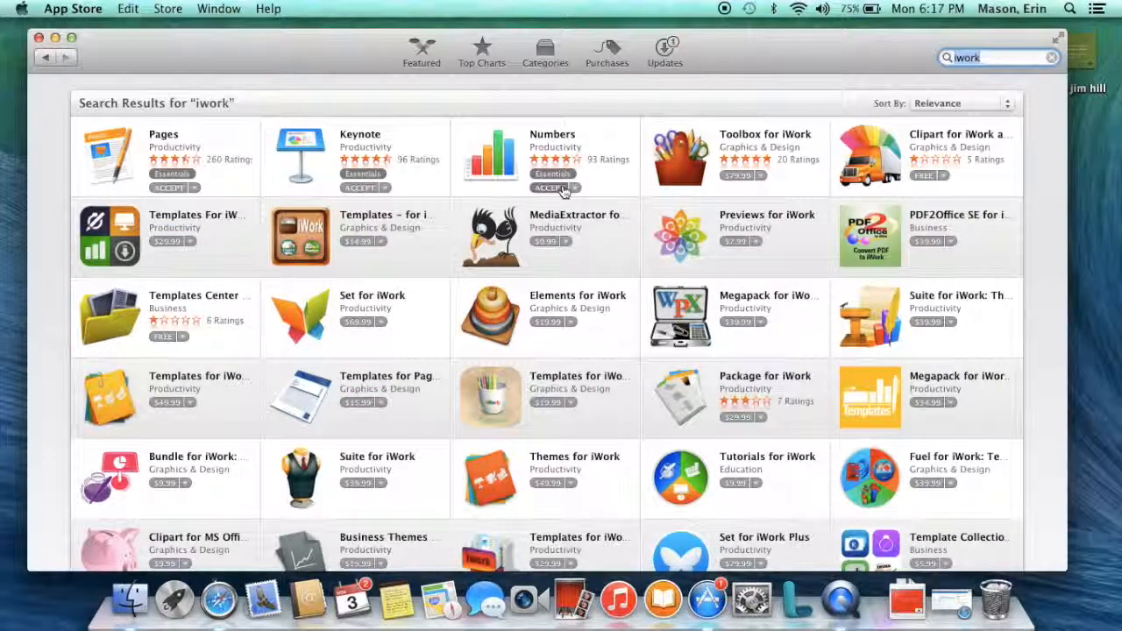
pyautogui.click(548, 188)
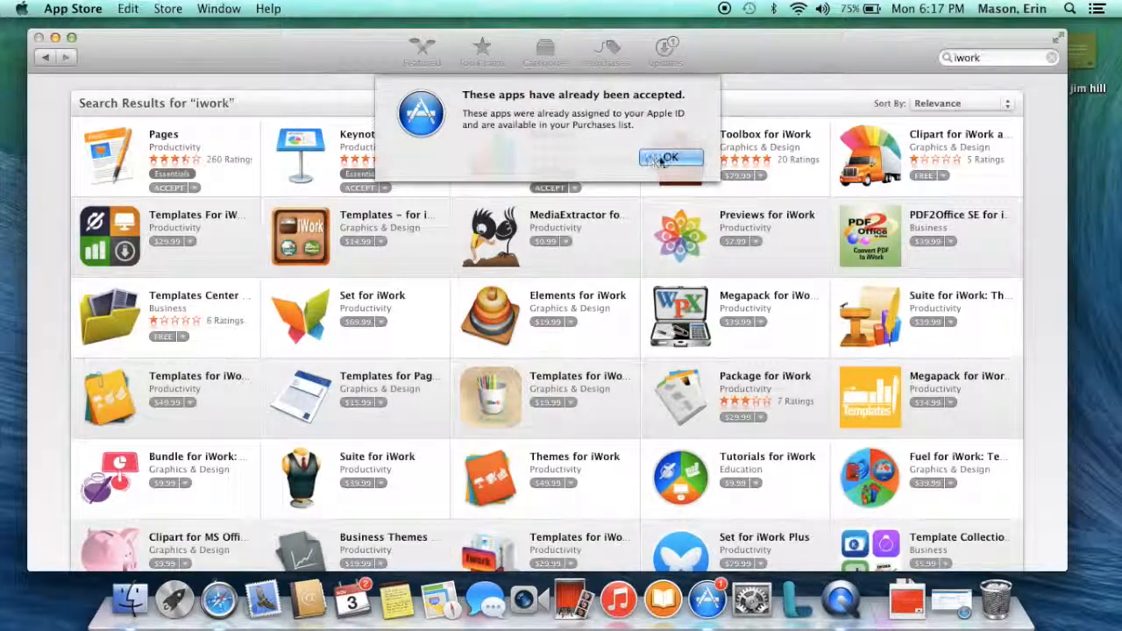
pyautogui.click(670, 157)
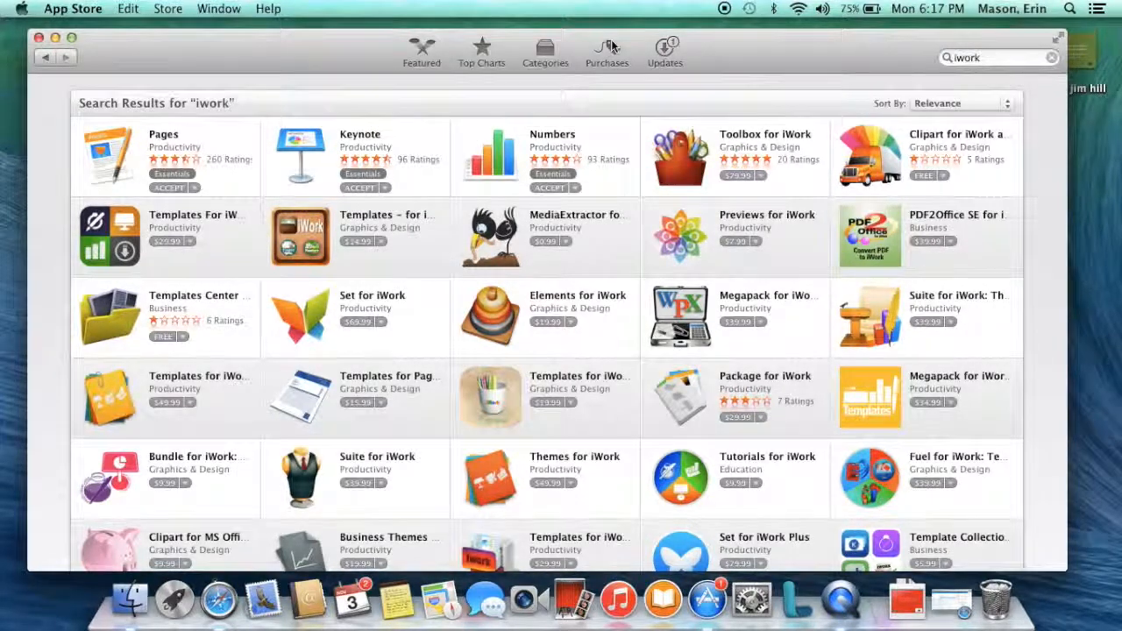
# Step: View Purchases, quit and relaunch App Store from the Dock, and reopen Purchases
pyautogui.click(607, 51)
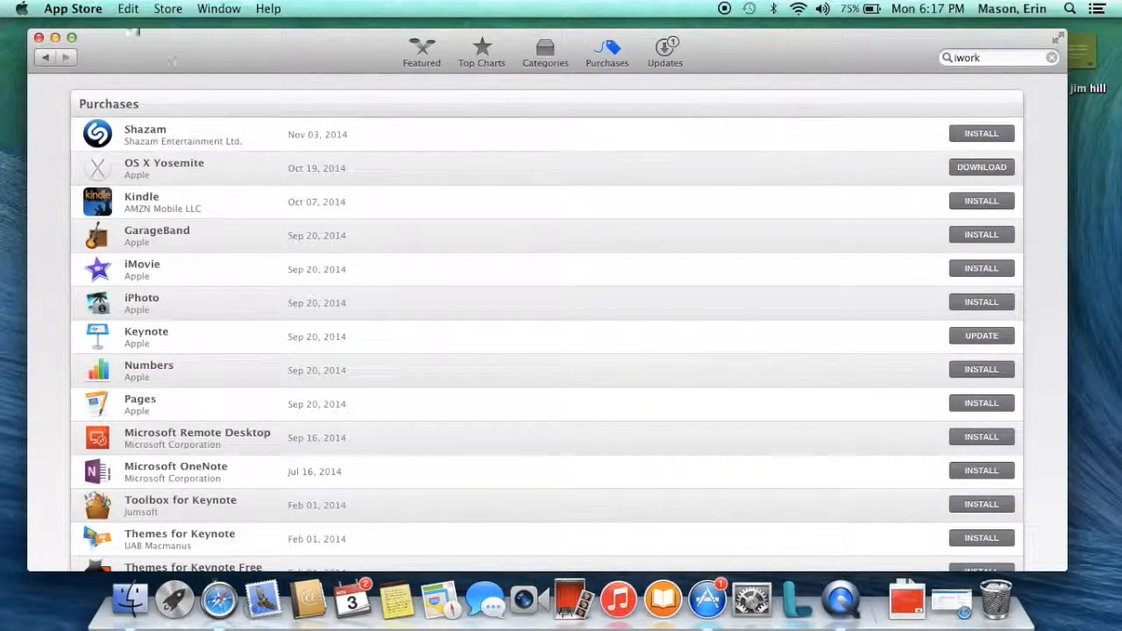
pyautogui.click(73, 9)
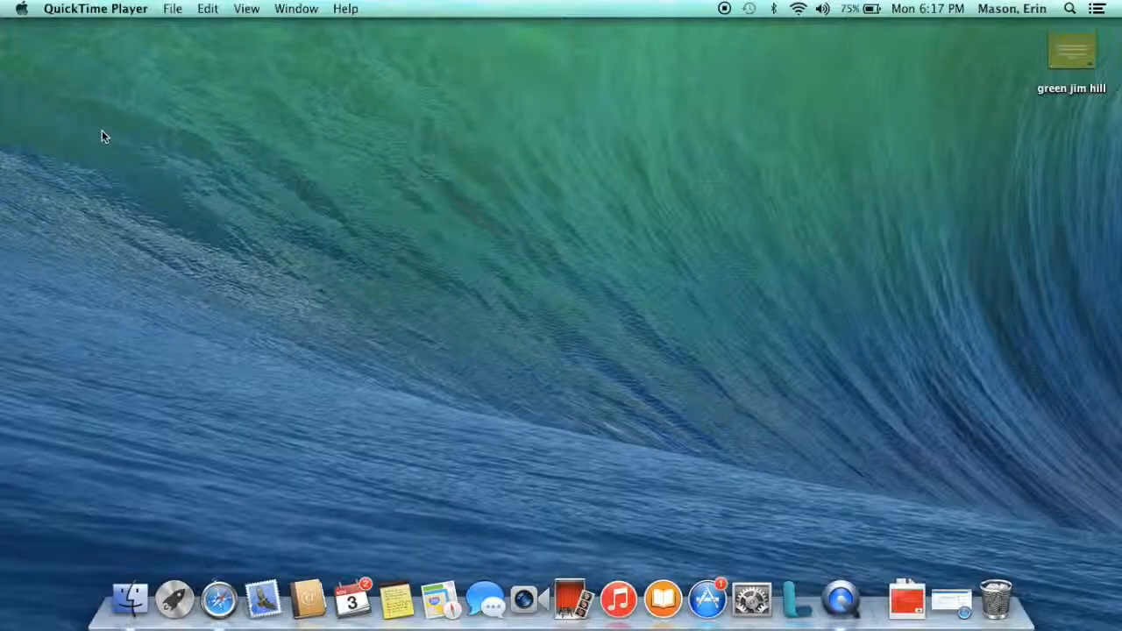
pyautogui.moveTo(840, 597)
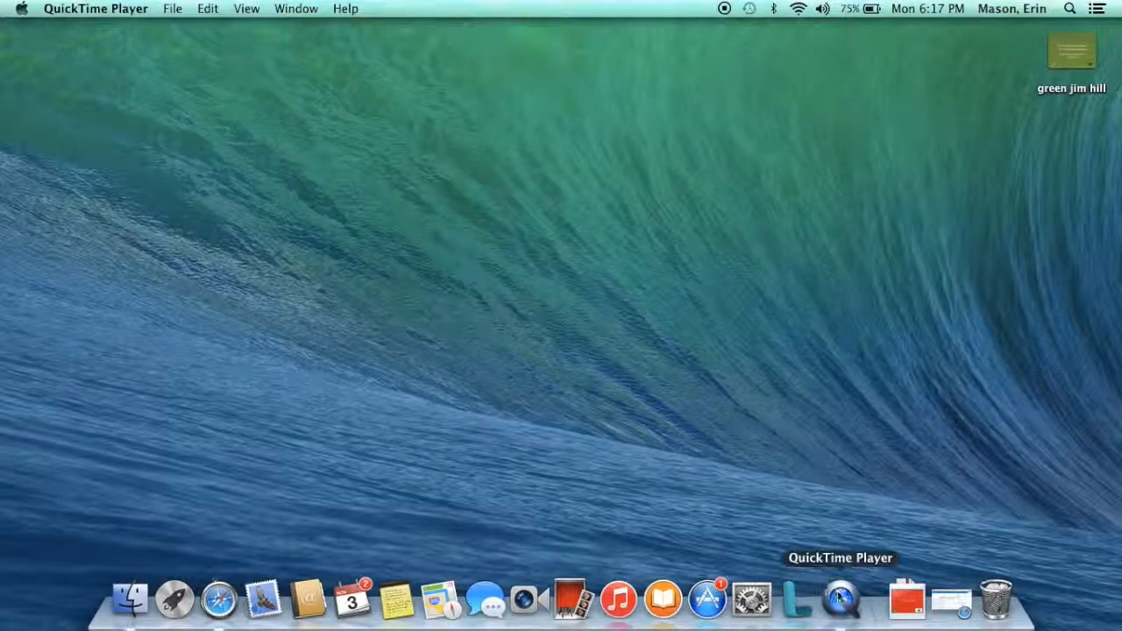
pyautogui.click(706, 600)
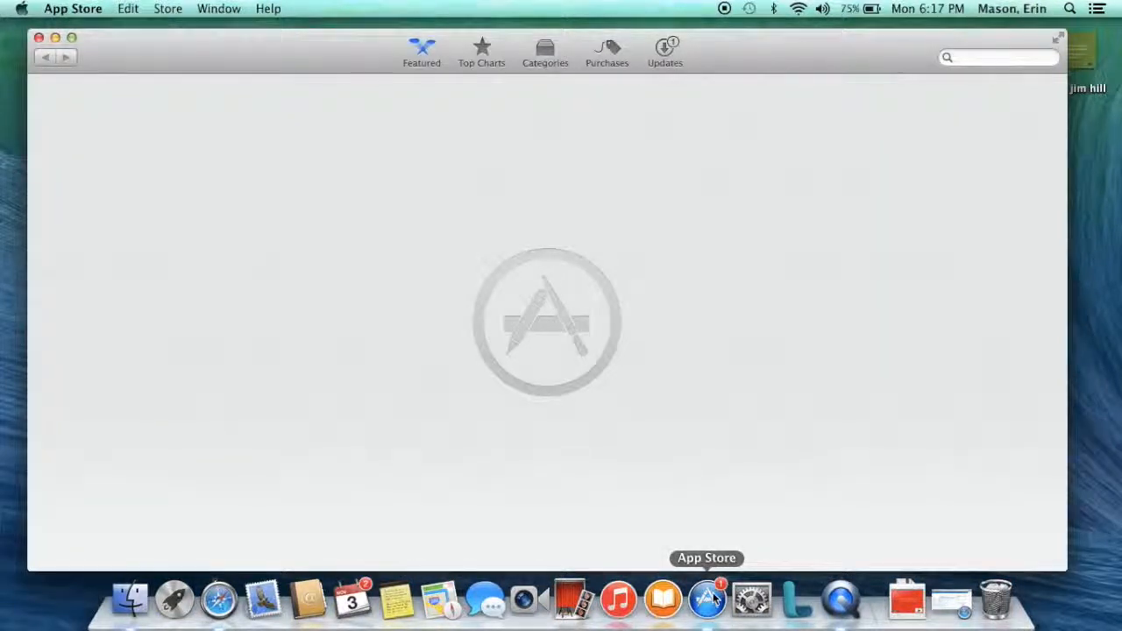
pyautogui.click(707, 599)
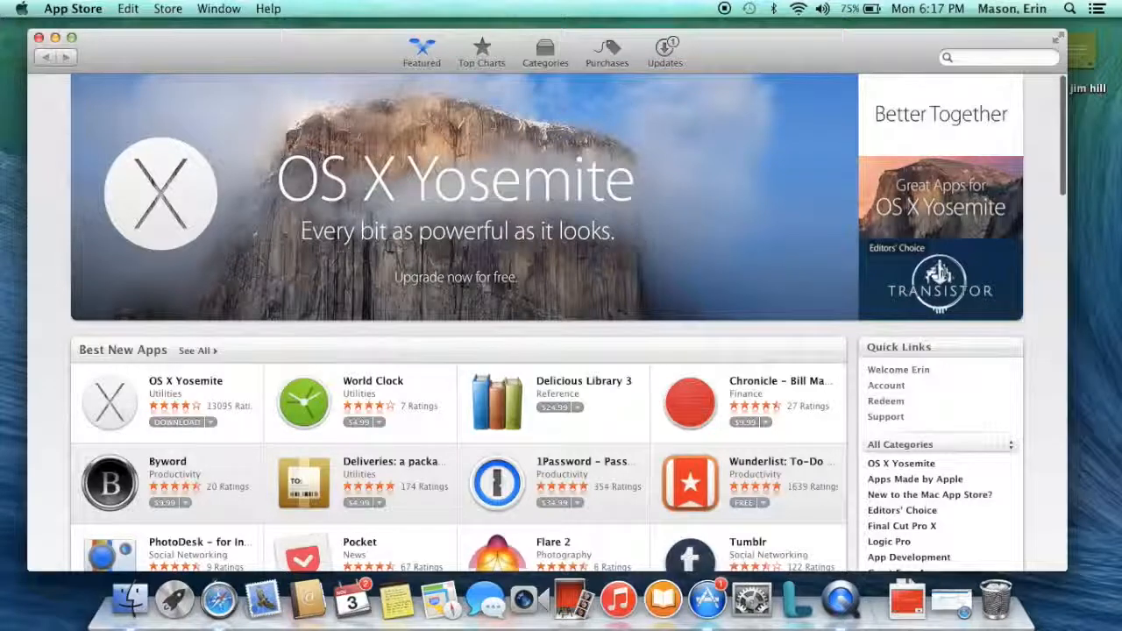
pyautogui.click(606, 51)
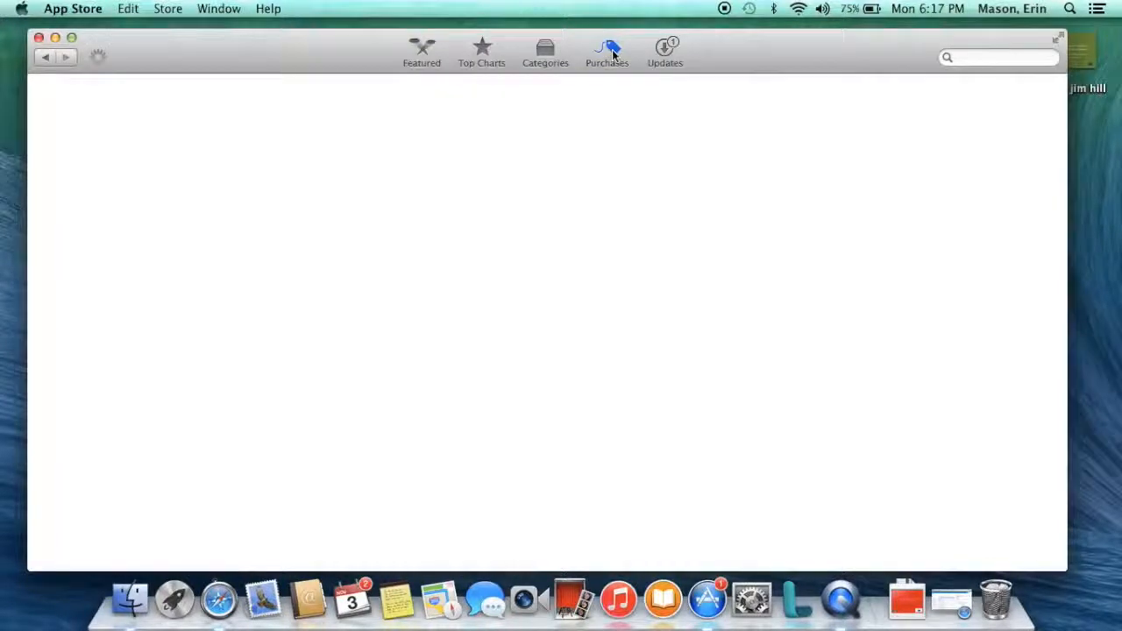
# Step: Reload Purchases and install GarageBand, plus older compatible versions of iMovie and iPhoto
pyautogui.click(607, 51)
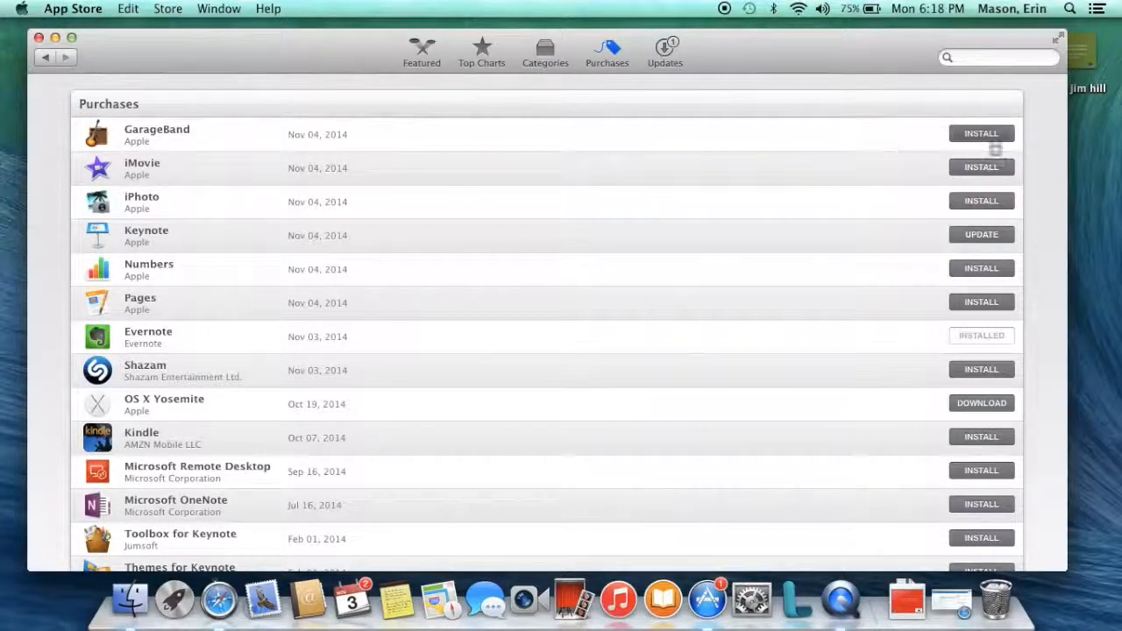
pyautogui.click(981, 133)
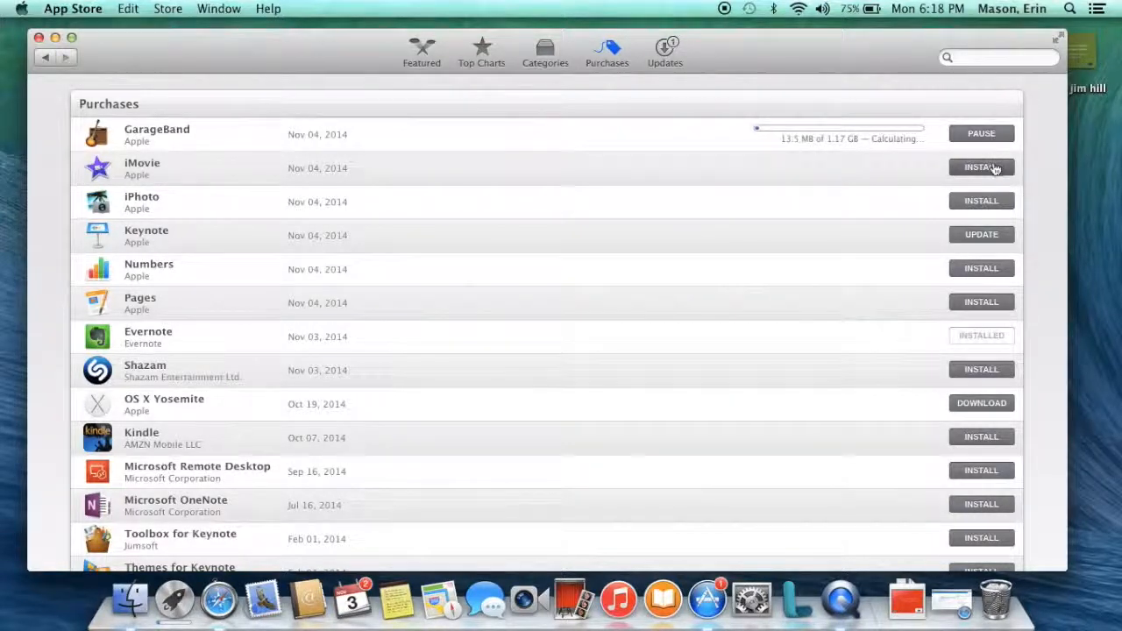
pyautogui.click(981, 168)
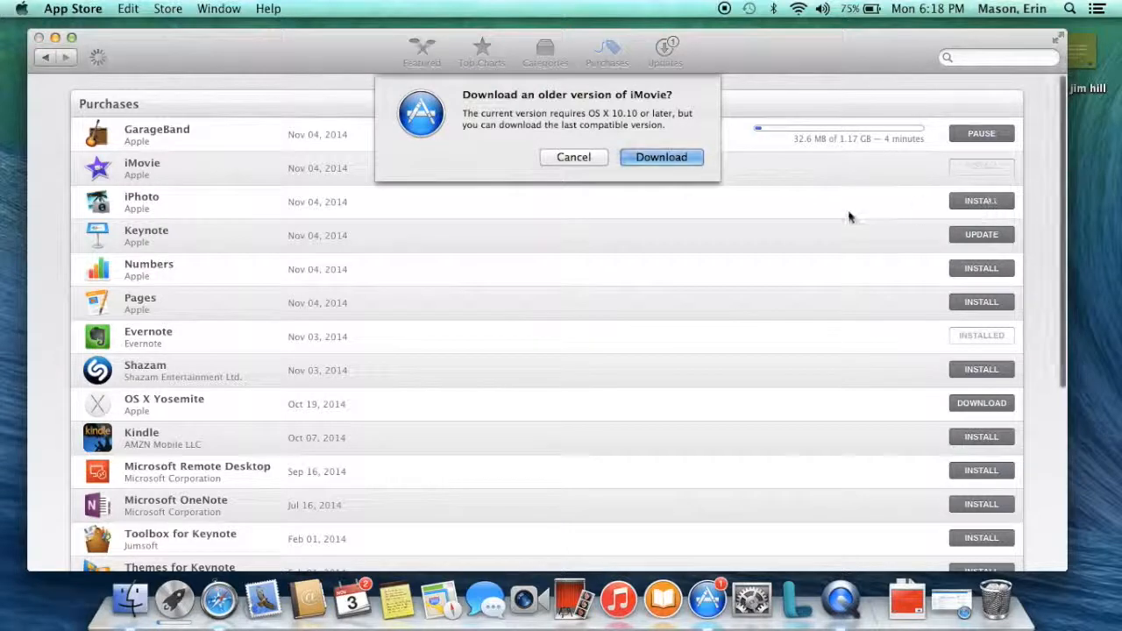
pyautogui.click(661, 157)
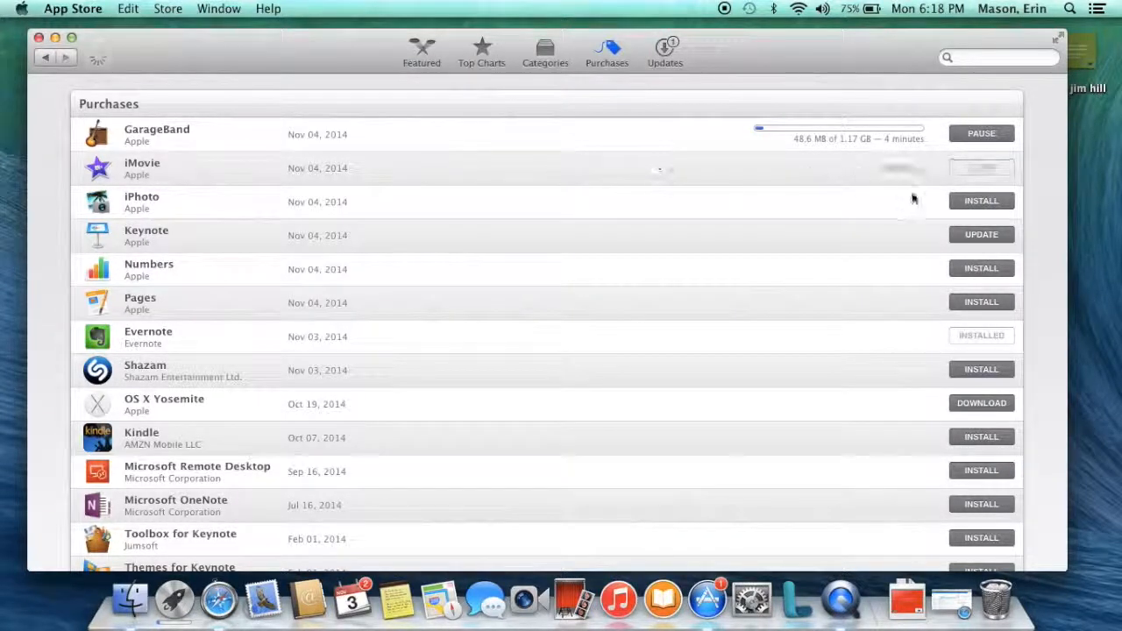
pyautogui.click(981, 200)
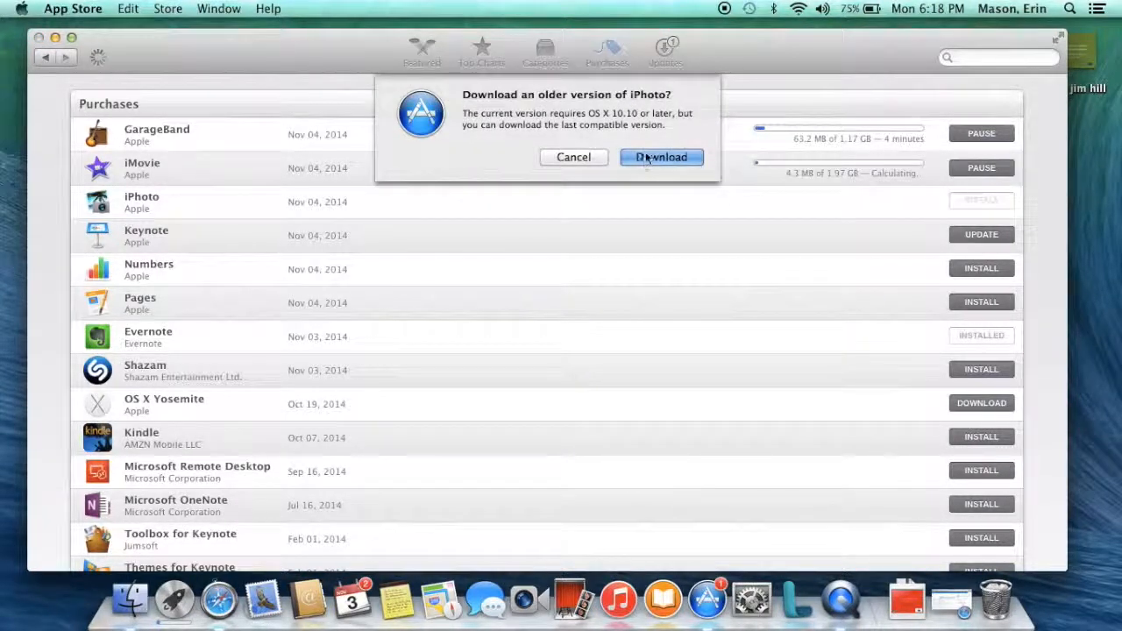
pyautogui.click(661, 156)
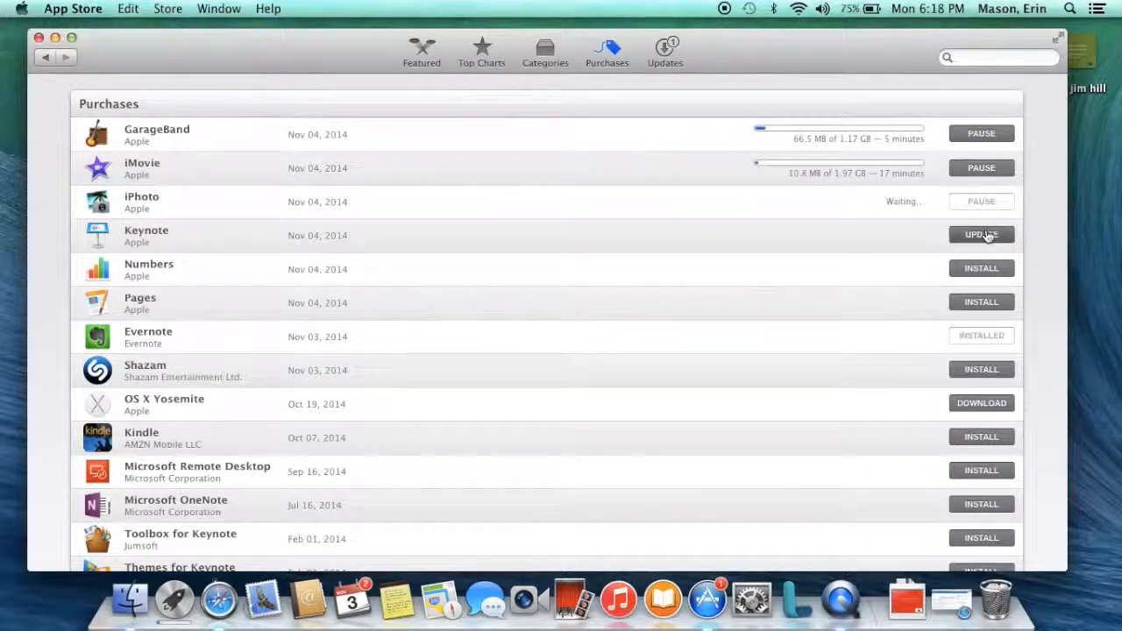
# Step: Download older compatible versions of Keynote and Pages from Purchases
pyautogui.click(981, 234)
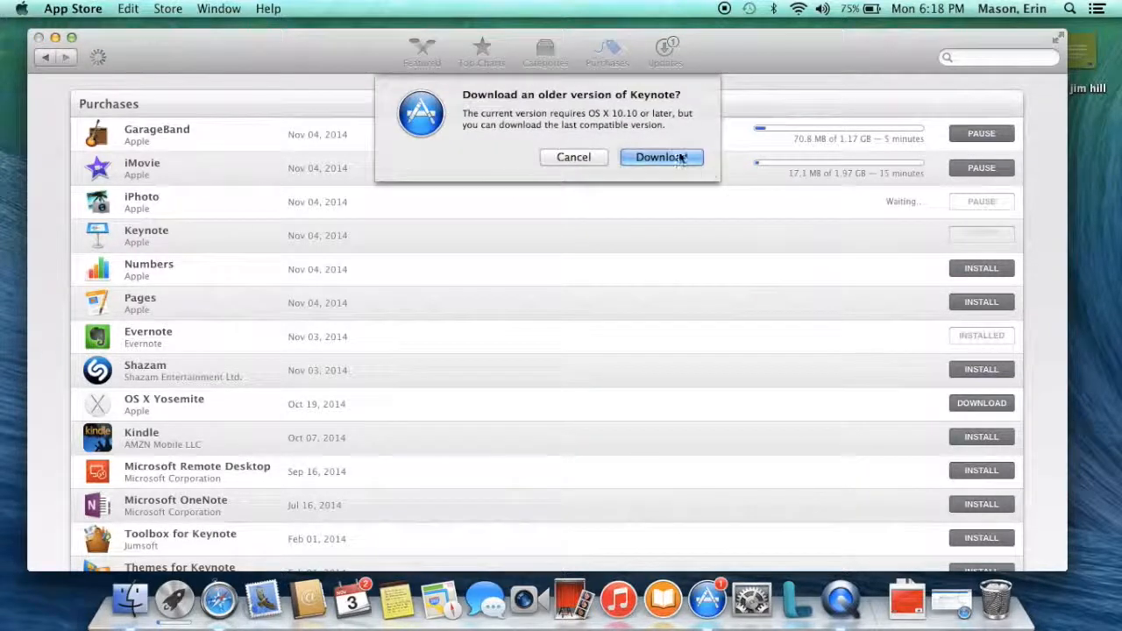
pyautogui.click(661, 157)
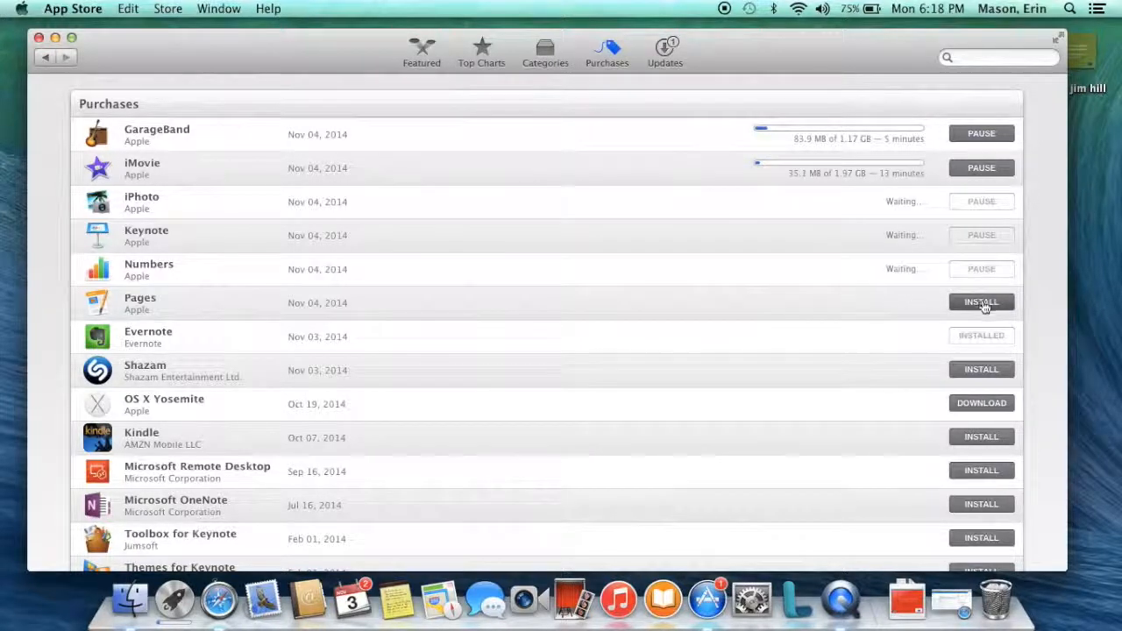
pyautogui.click(981, 301)
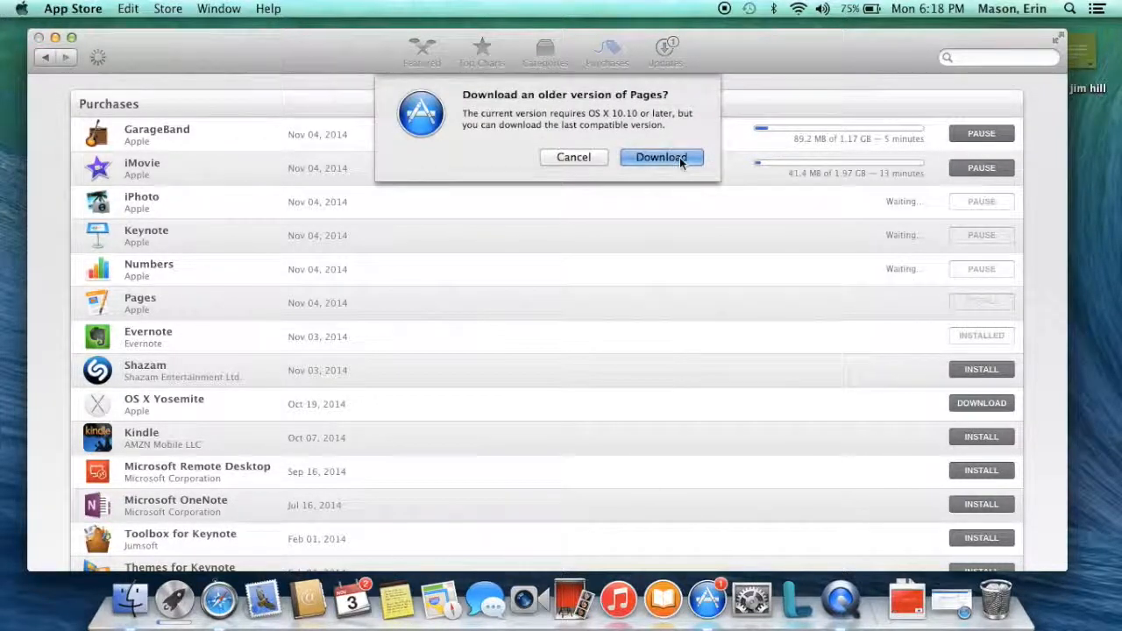
pyautogui.click(661, 157)
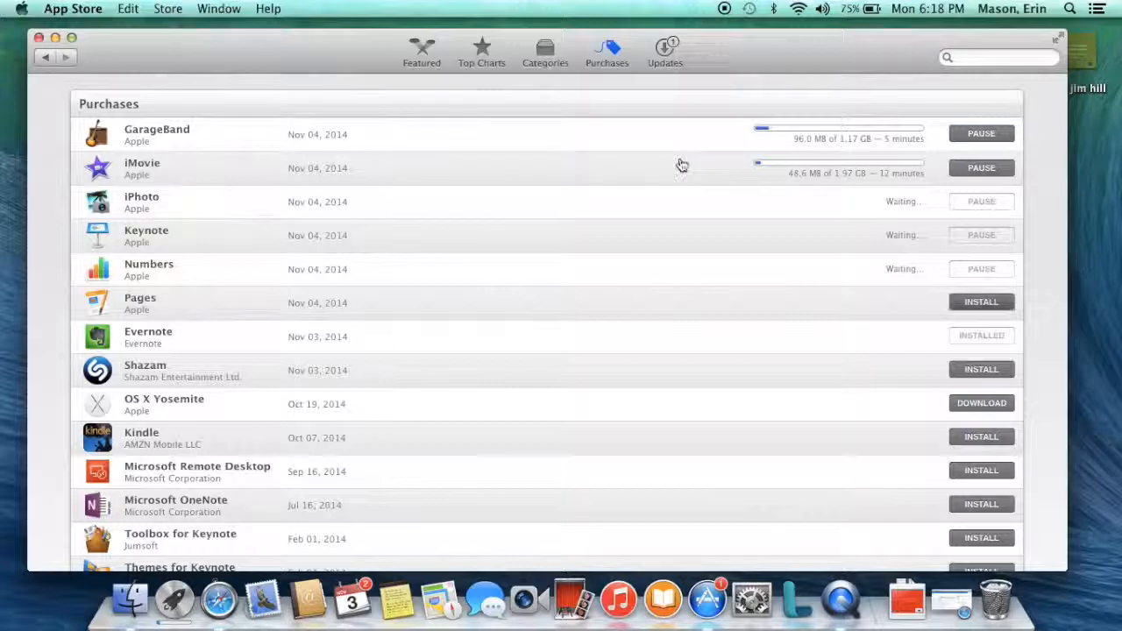